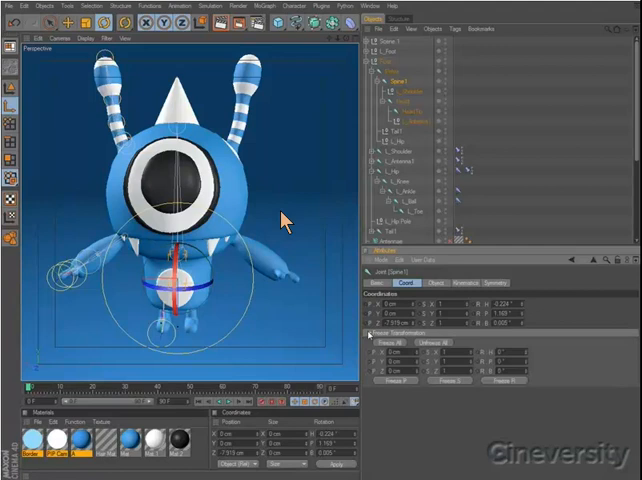
mouse_move(376, 392)
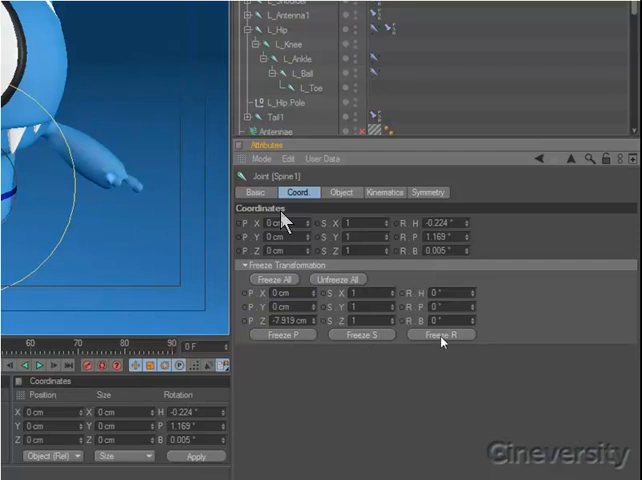
Edit one of the joint's coordinate values to 43 in the Coordinates Manager
left_click(440, 334)
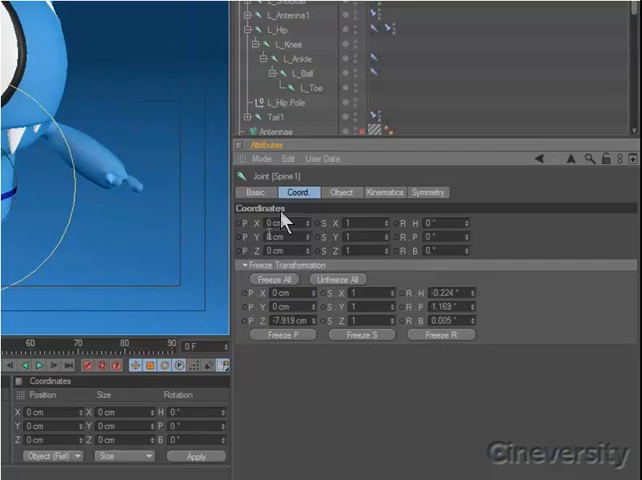
type("43")
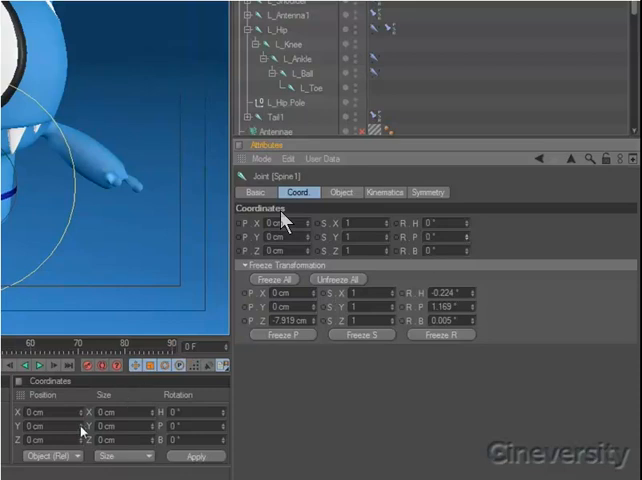
mouse_move(92, 428)
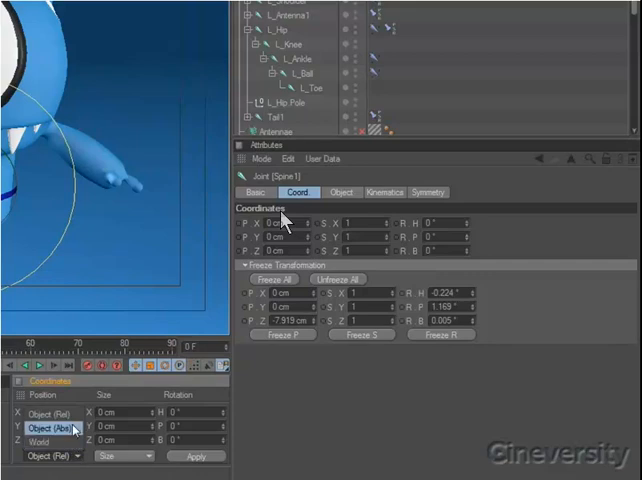
Switch the Coordinates Manager readout to Object (Abs), revealing the joint's original rotation values
left_click(52, 414)
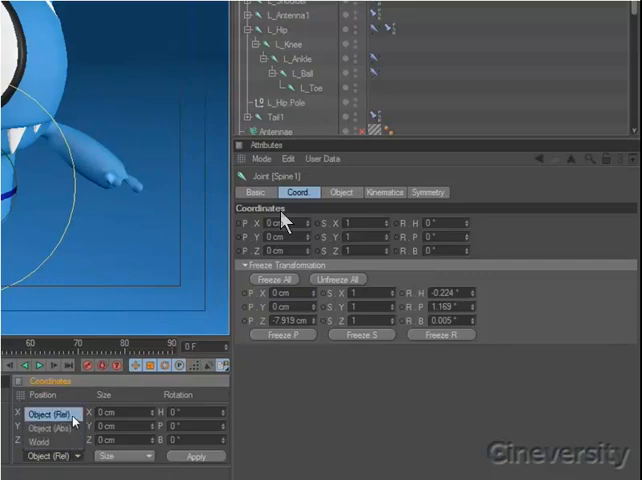
left_click(54, 424)
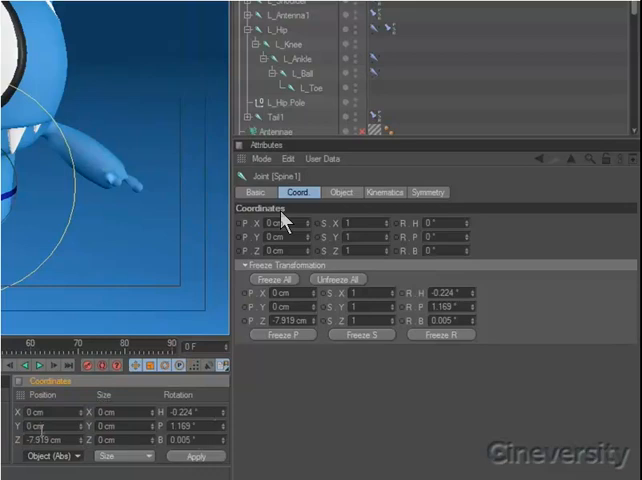
mouse_move(268, 436)
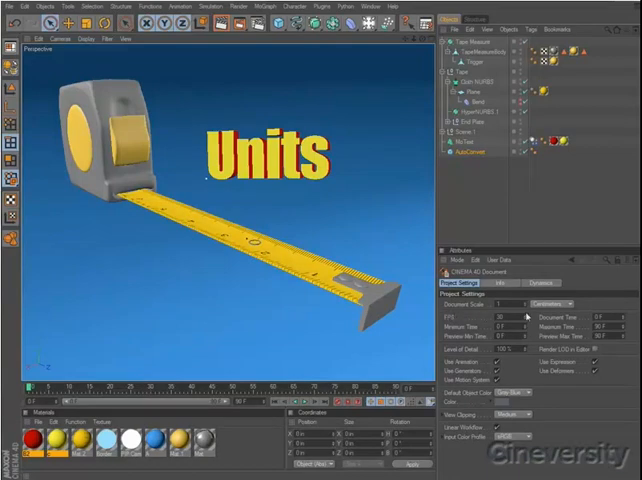
Bring up the program Preferences showing the Units page with centimeters
left_click(558, 304)
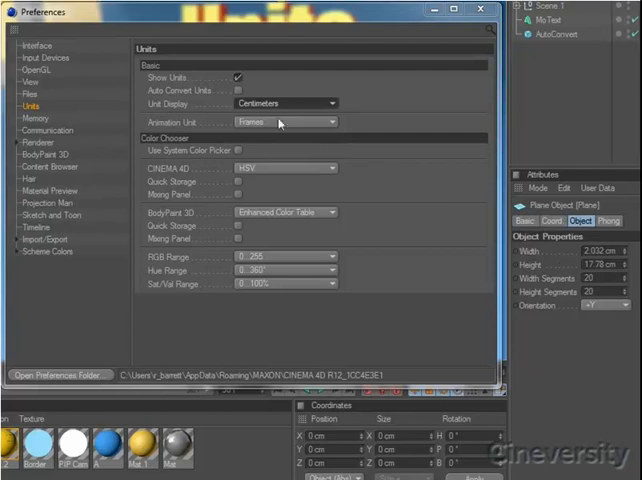
Switch the Preferences window to a different settings category
left_click(576, 20)
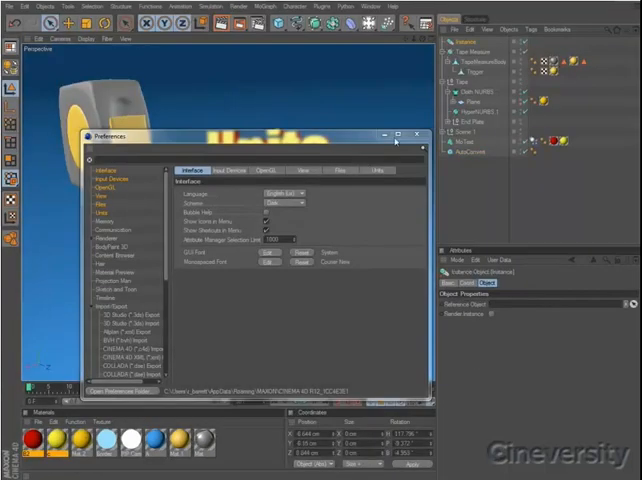
Close Preferences and show the Instance object's Object tab with its empty Reference Object link
left_click(416, 136)
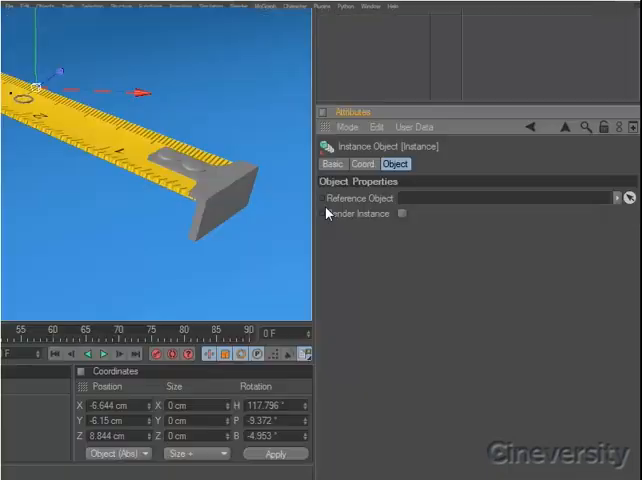
mouse_move(332, 216)
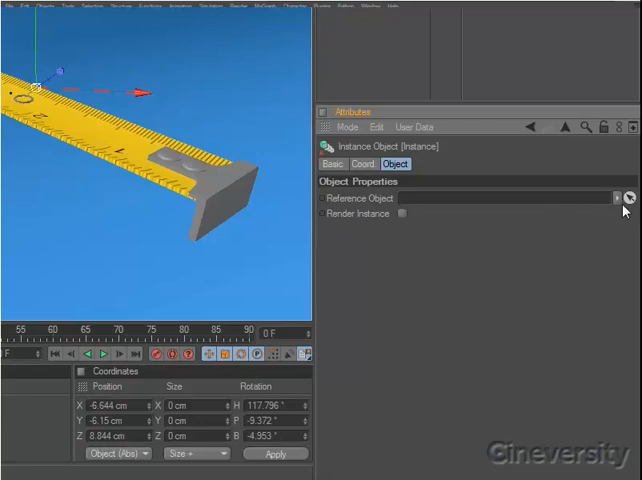
mouse_move(628, 204)
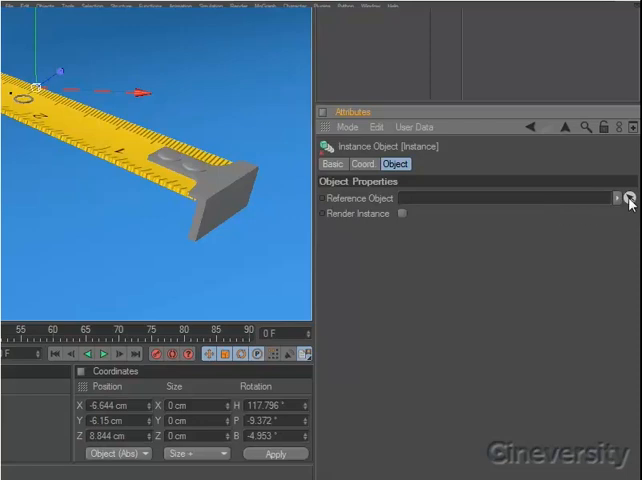